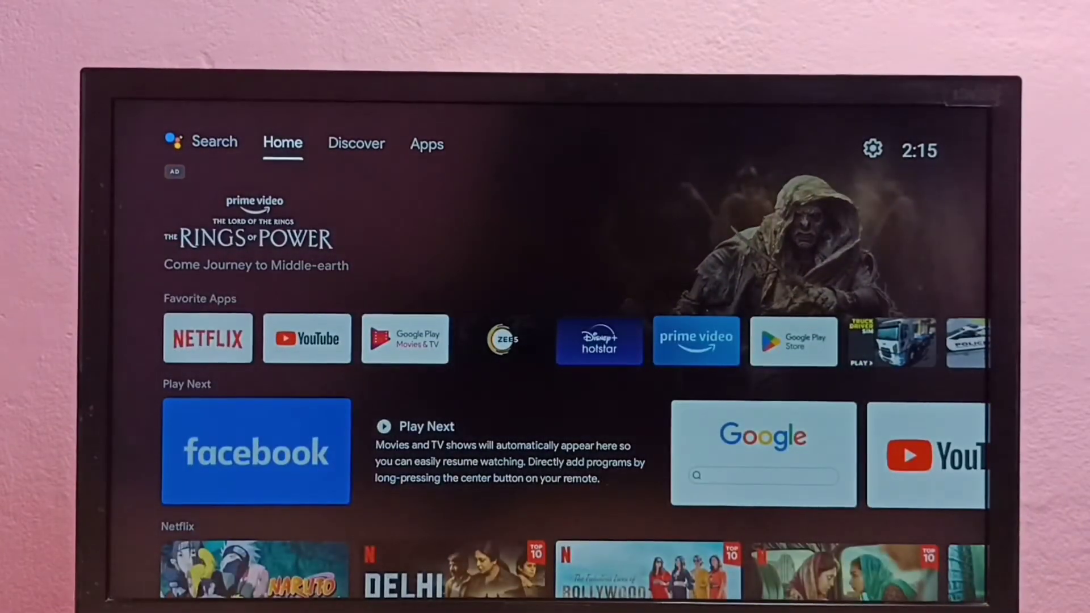
Show the full collection of installed apps from the Apps tab
{"action": "left_click", "coordinate": [427, 145]}
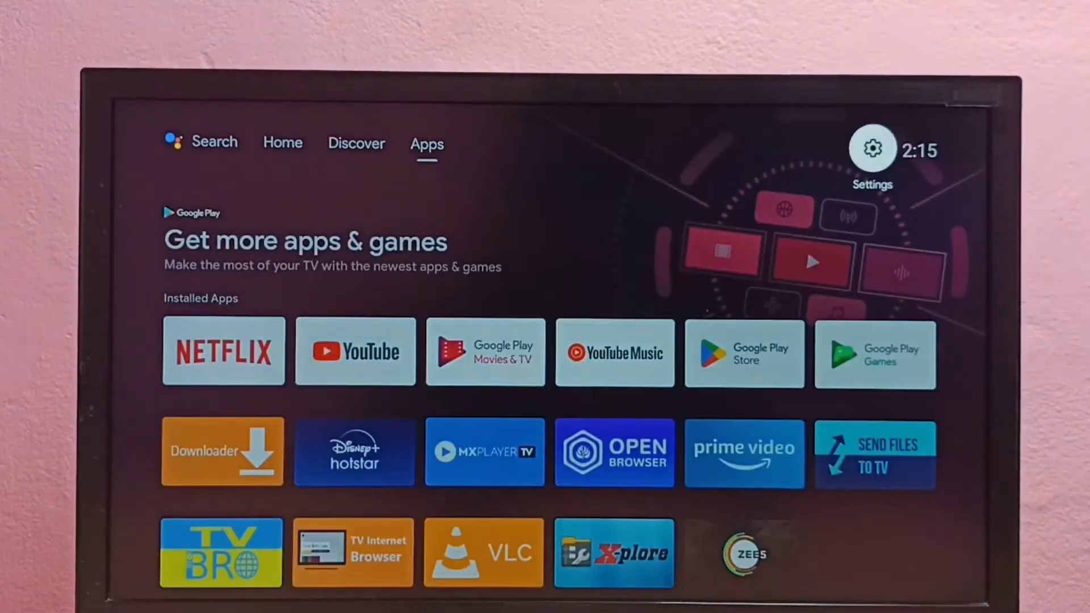
Reach Network & Internet settings showing Wi-Fi connected to FTTH-DAA1
{"action": "left_click", "coordinate": [872, 149]}
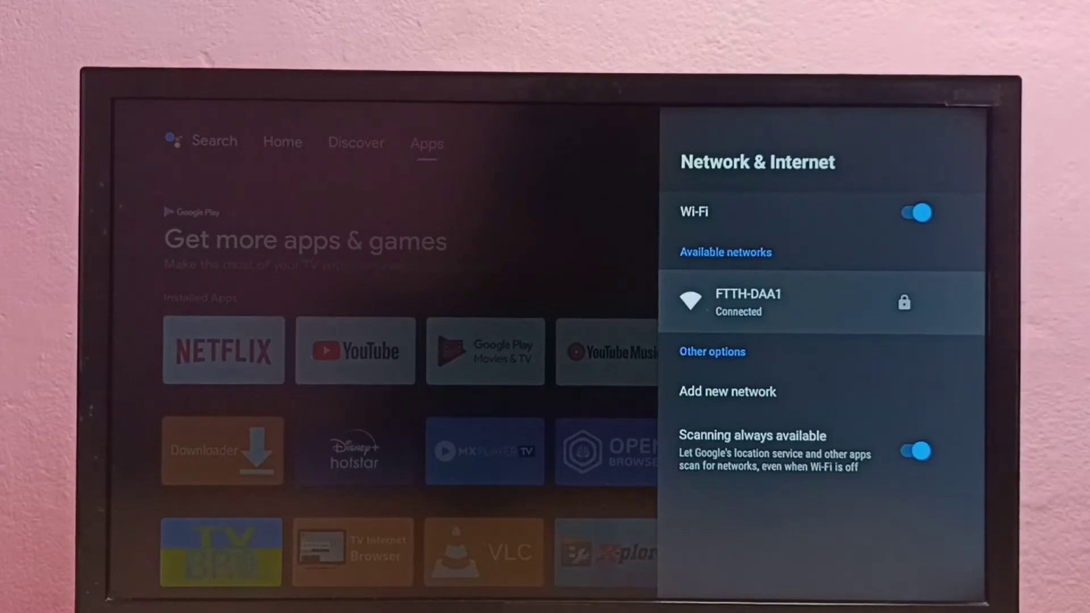
Forget the FTTH-DAA1 network and bring up its password entry screen to reconnect
{"action": "left_click", "coordinate": [770, 302]}
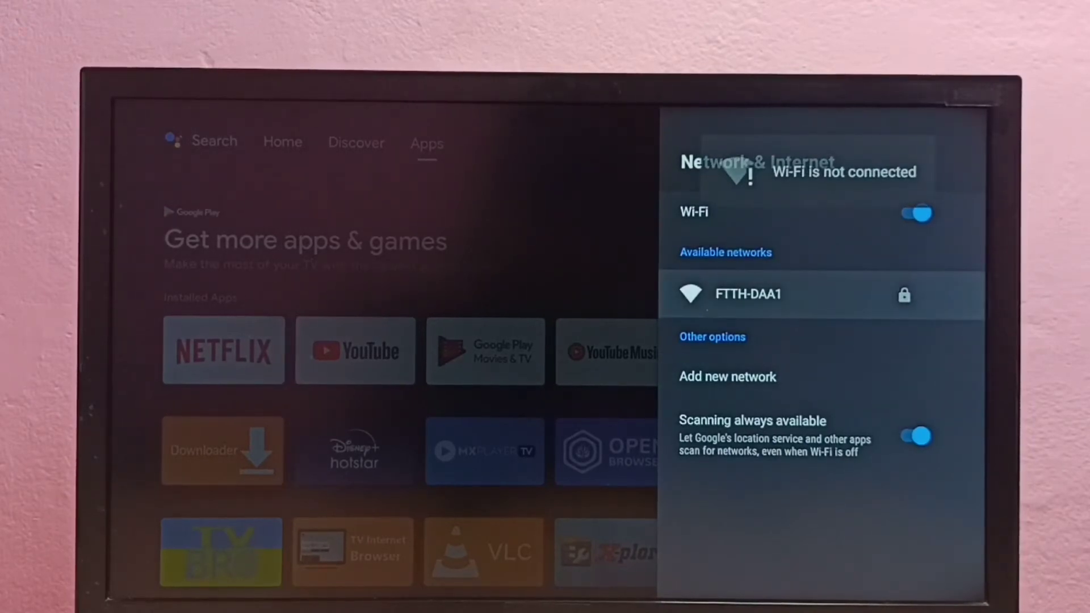
{"action": "left_click", "coordinate": [748, 294]}
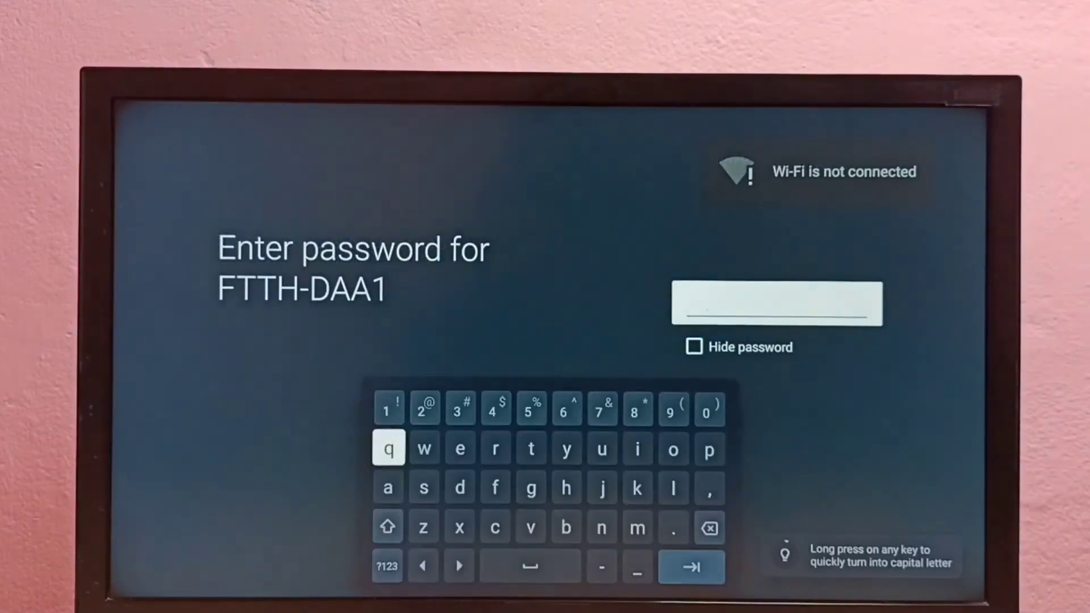